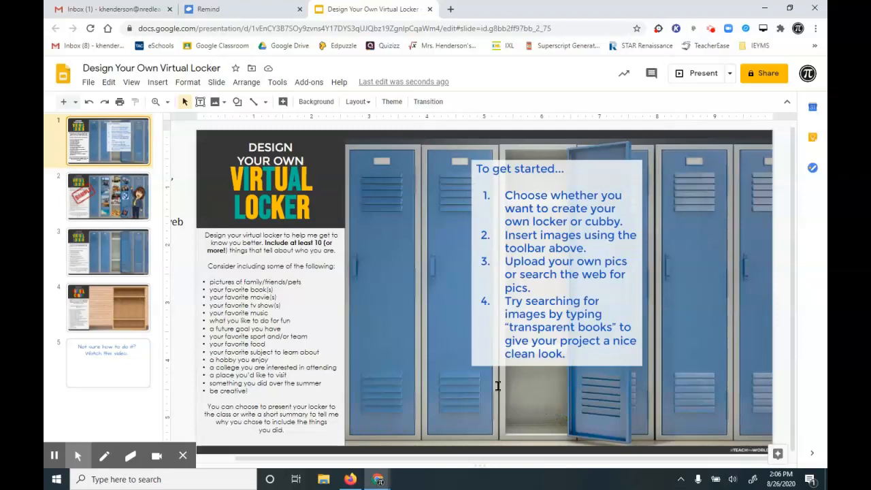
- Browse the template, cubby and sample thumbnails, finishing on the SAMPLE locker slide
left_click(109, 196)
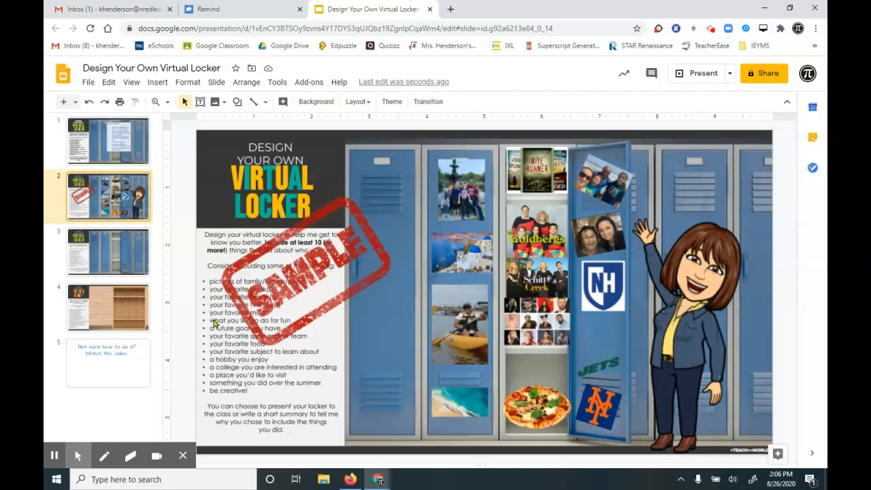
mouse_move(223, 346)
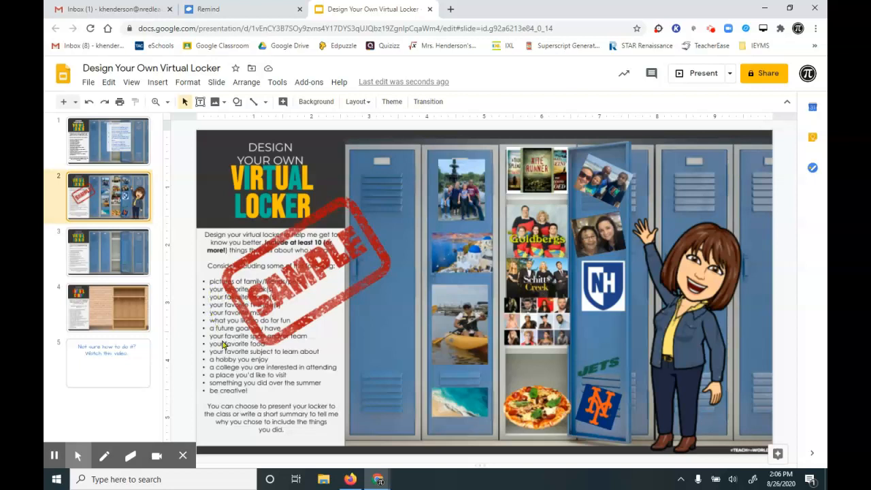
left_click(107, 140)
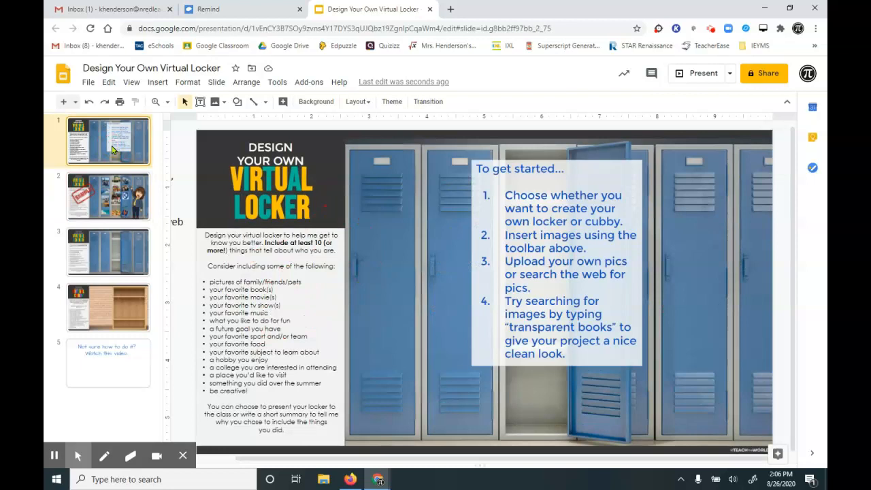
left_click(107, 308)
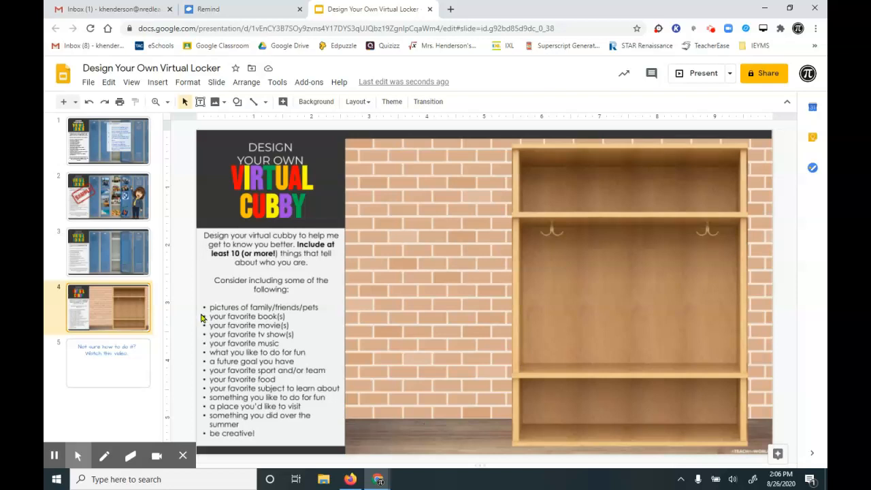
left_click(108, 196)
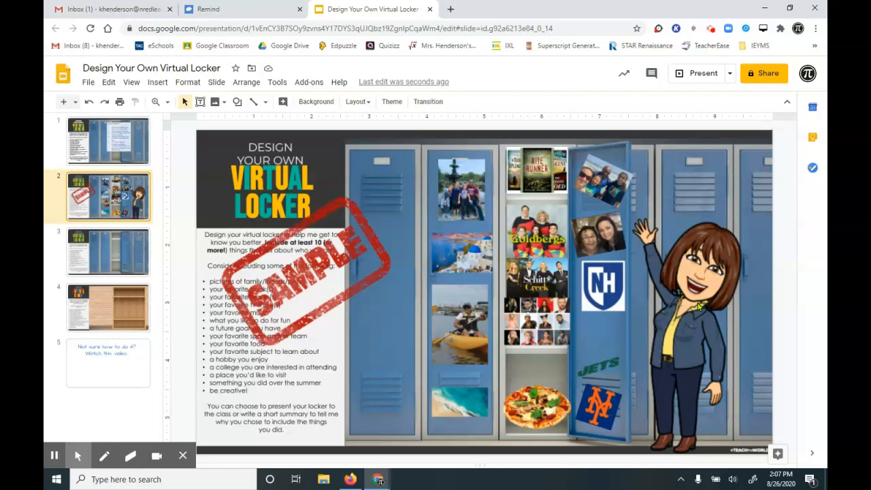
mouse_move(474, 278)
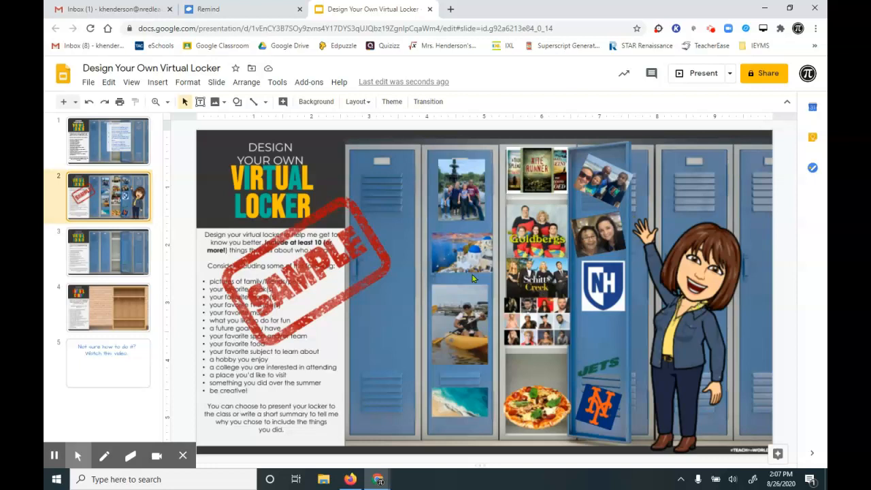
mouse_move(577, 414)
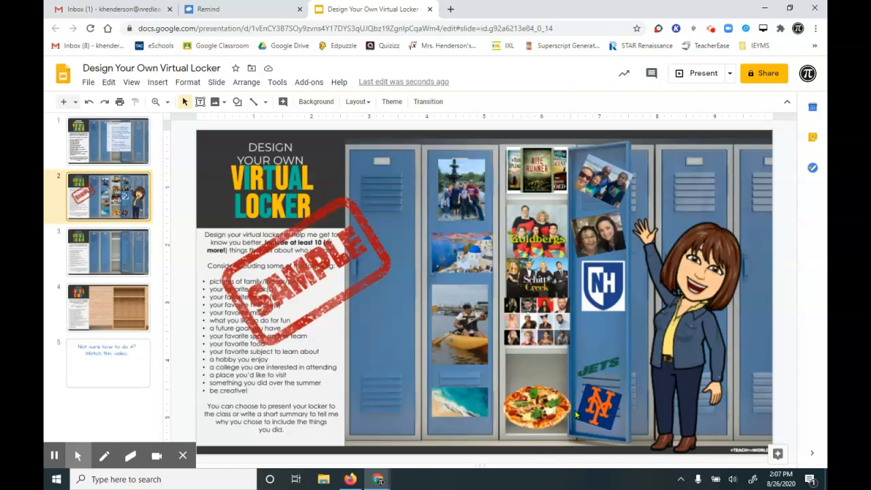
- Search the web for "pizza" in a new tab and switch to image results
left_click(108, 251)
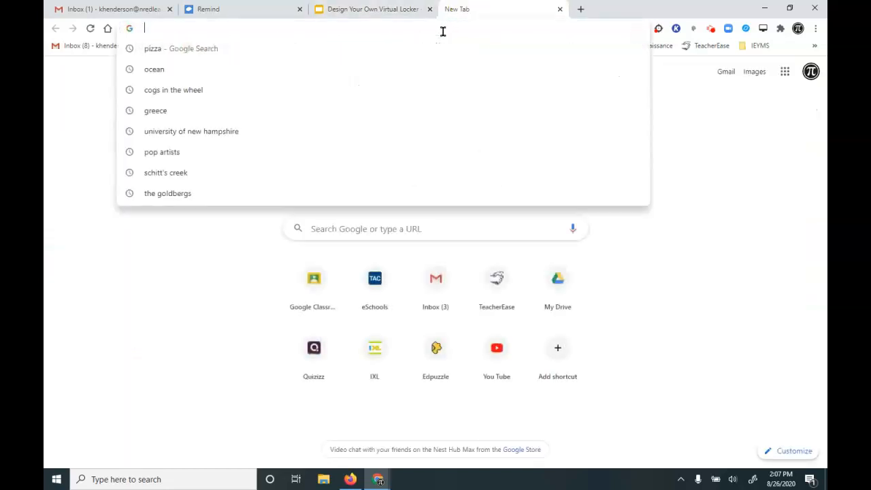
type("pizza")
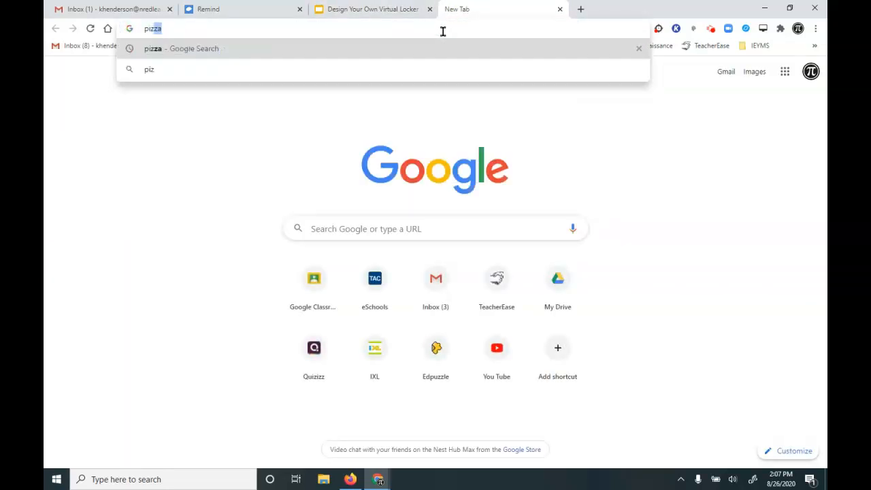
key("Return")
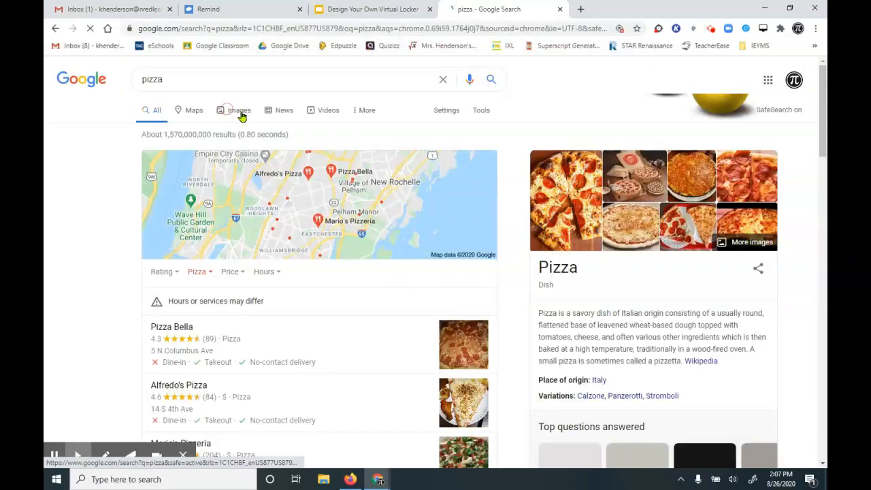
left_click(237, 109)
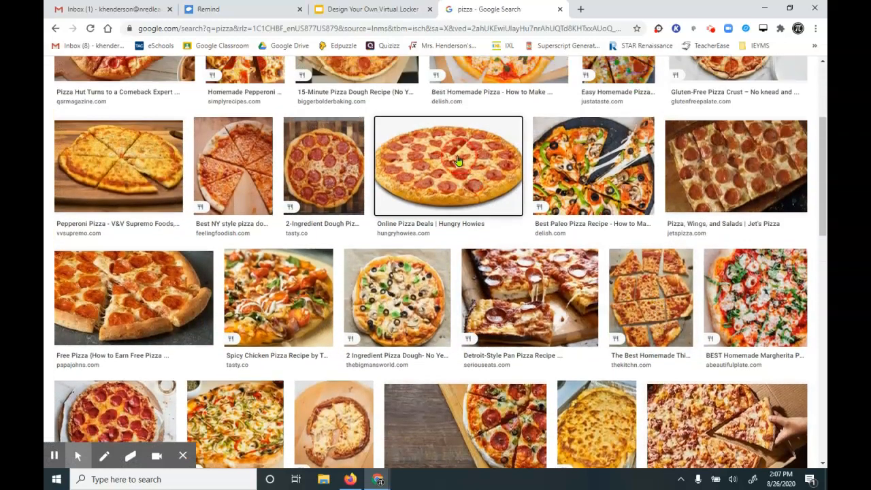
mouse_move(501, 284)
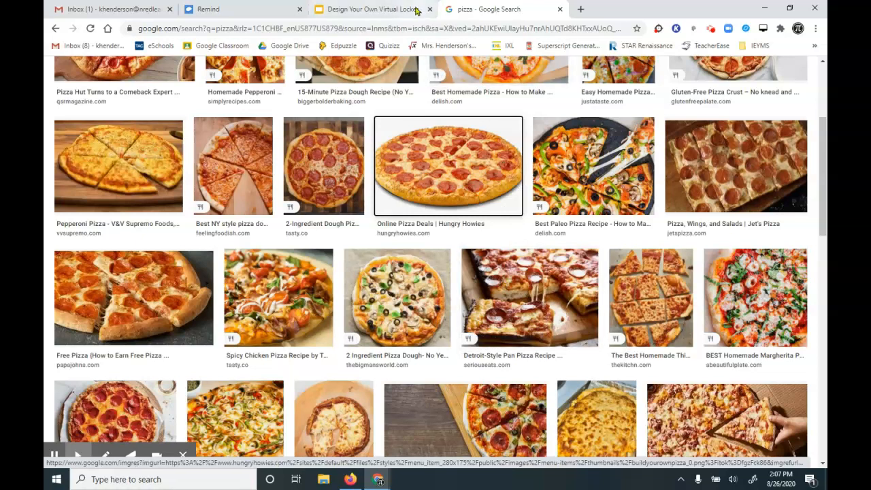
- Drop the pizza picture onto the locker slide and crop it to a tight square
left_click(367, 8)
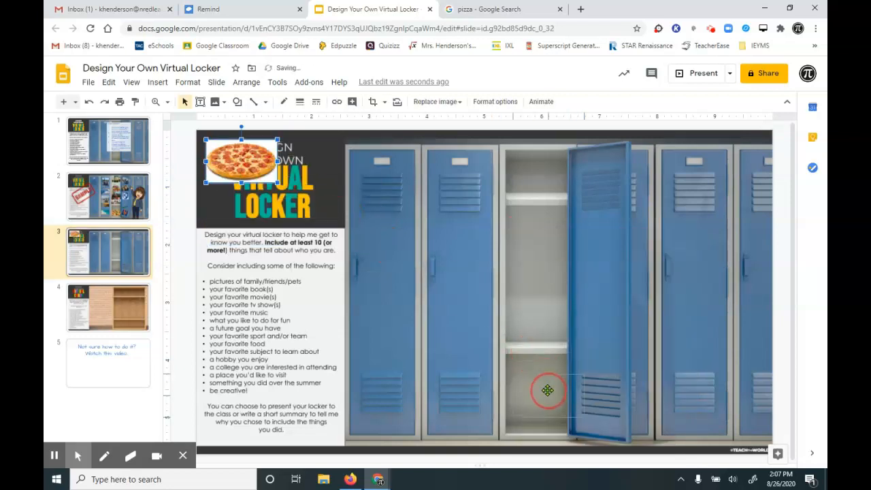
left_click_drag(242, 160, 438, 275)
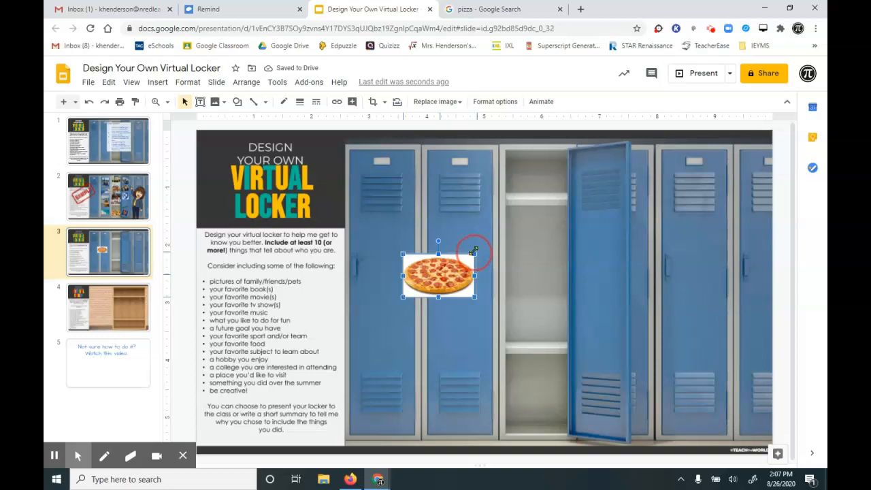
mouse_move(489, 229)
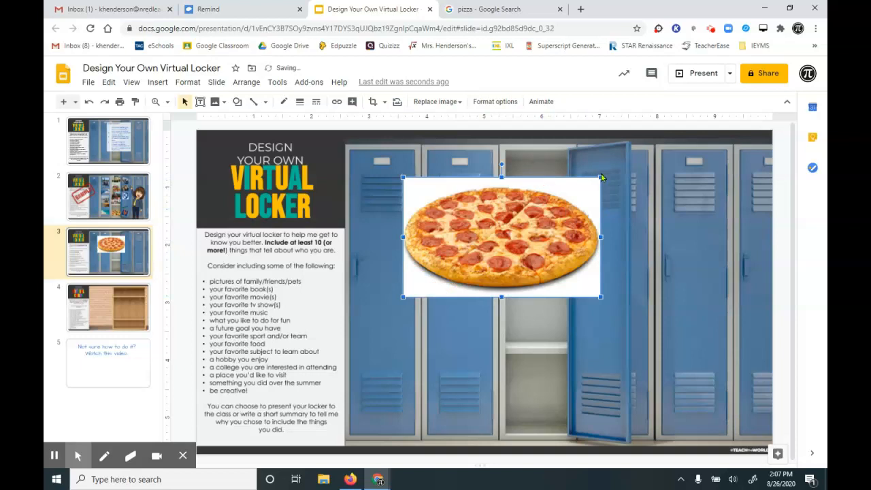
left_click(602, 178)
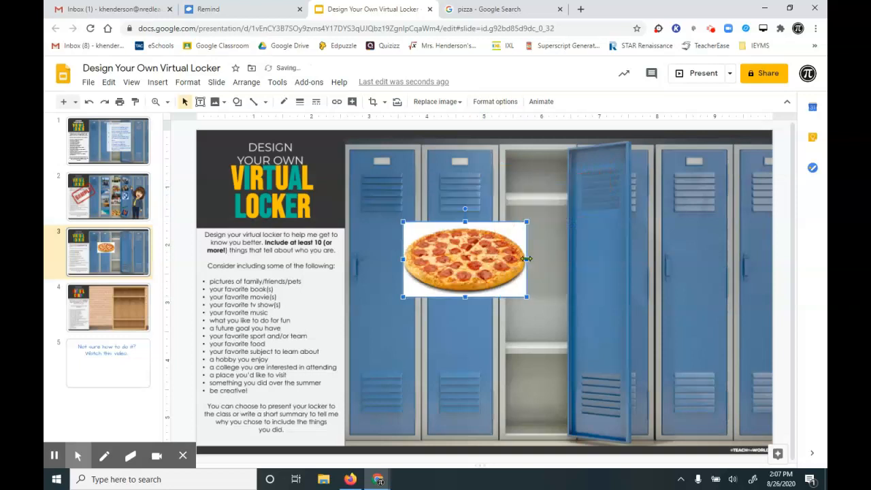
left_click_drag(526, 259, 604, 259)
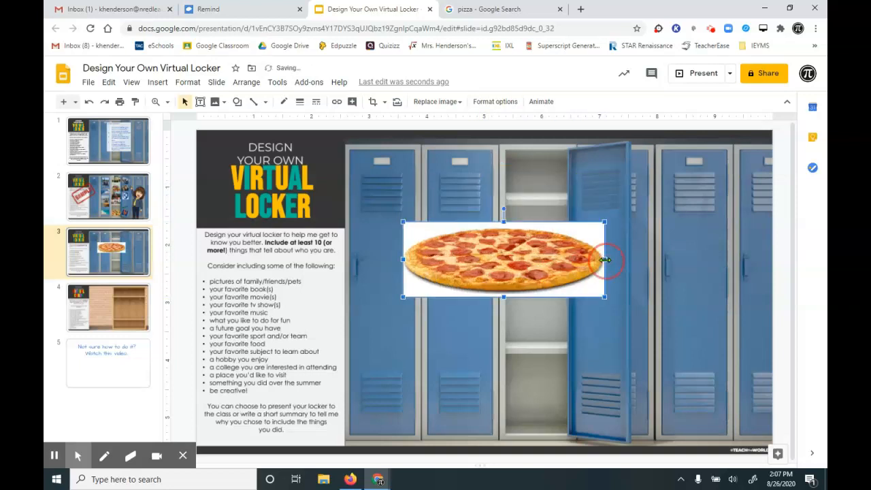
left_click_drag(605, 258, 518, 258)
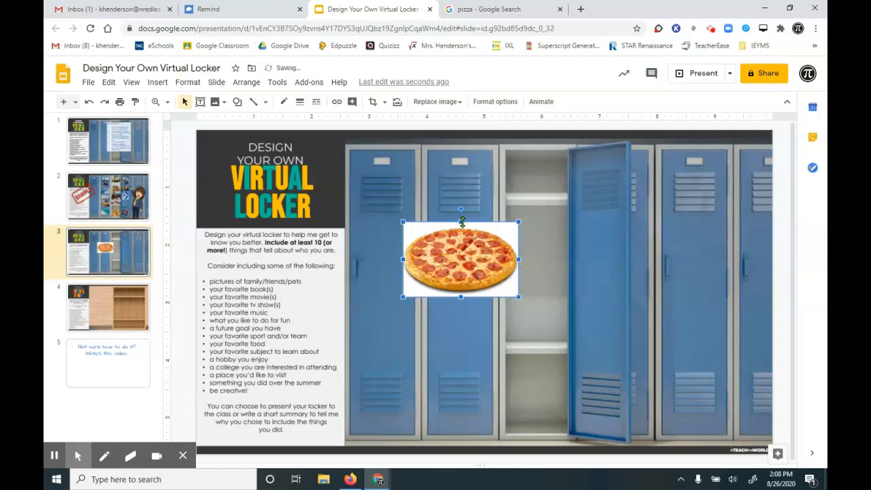
left_click_drag(460, 258, 460, 234)
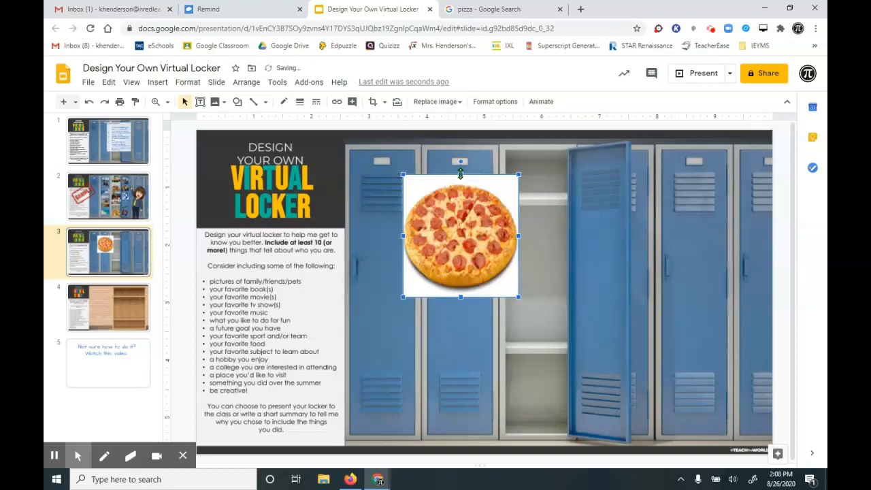
- Shrink the pizza onto the open locker's floor, then remove it from the slide
left_click_drag(460, 174, 460, 220)
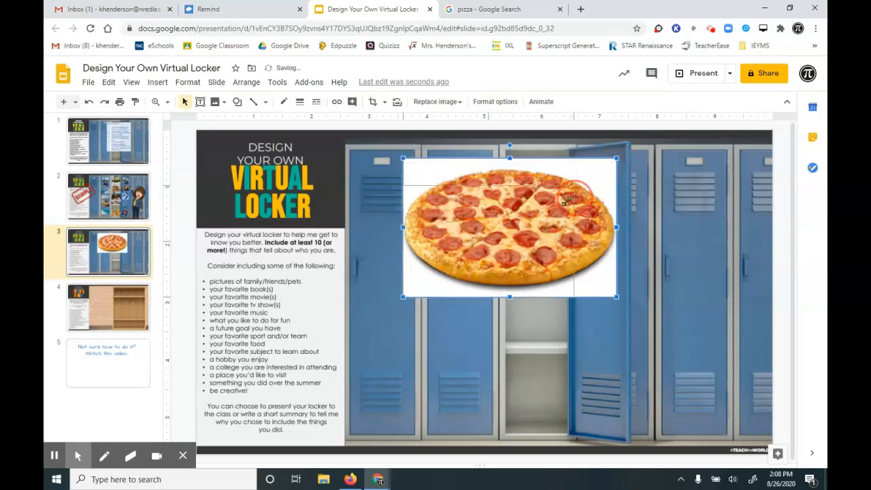
left_click_drag(509, 226, 438, 273)
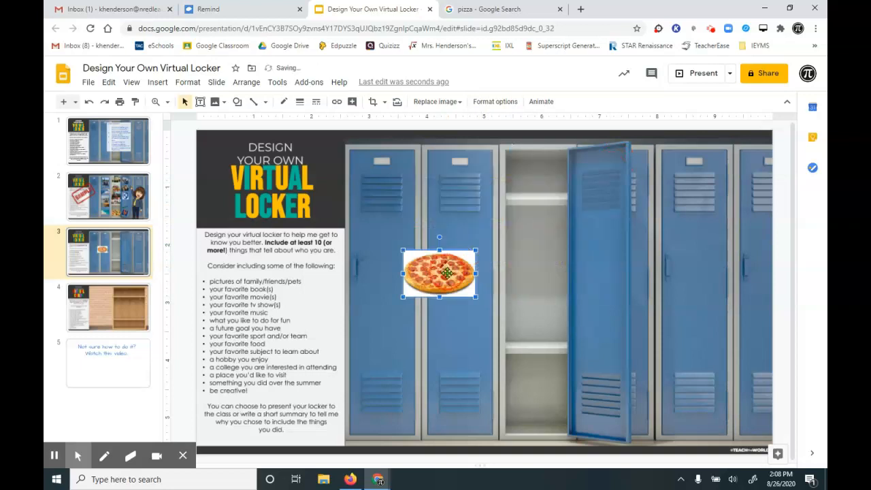
left_click_drag(439, 273, 536, 403)
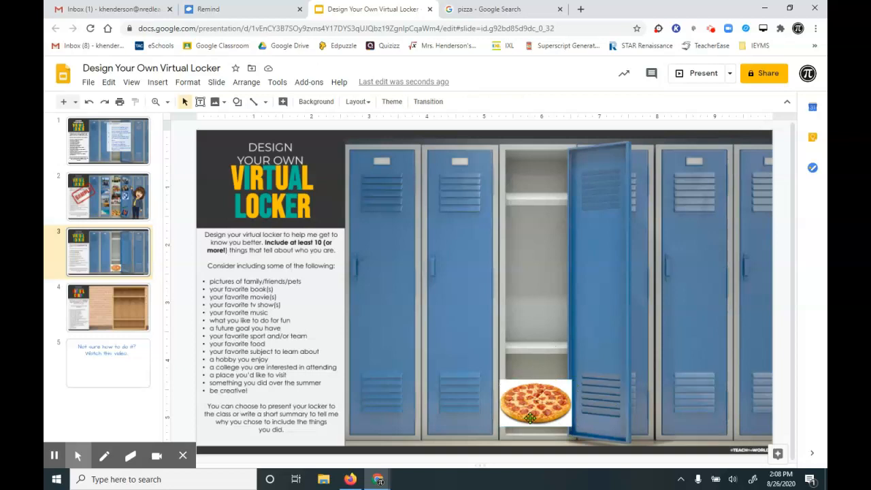
key("delete")
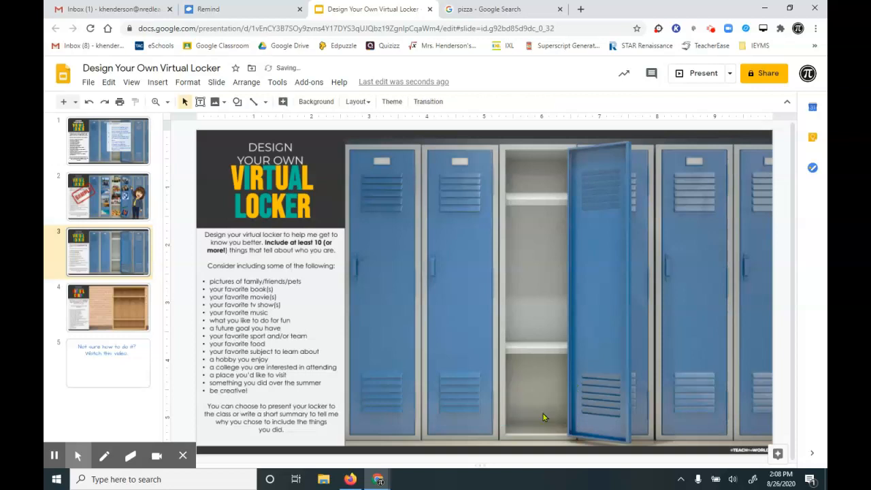
mouse_move(538, 272)
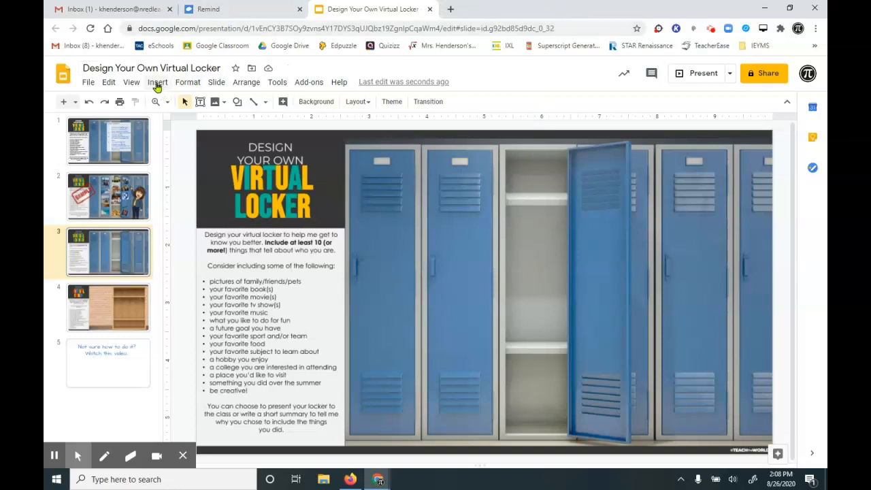
- Search the web from Insert > Image for "transparent pizza" pictures
left_click(158, 81)
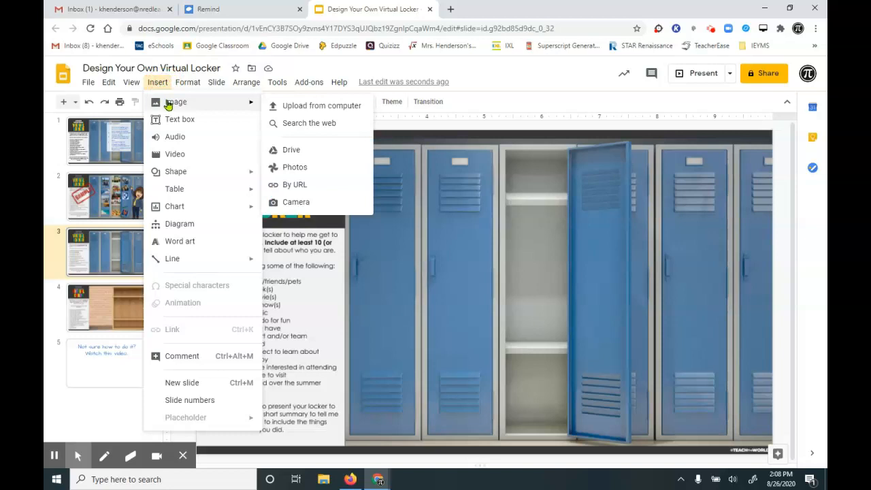
mouse_move(308, 123)
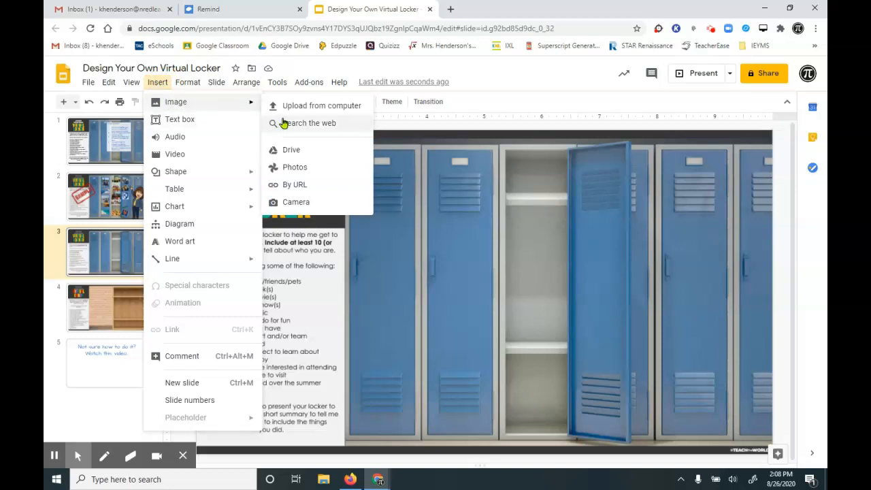
left_click(308, 123)
type("transparent pizza")
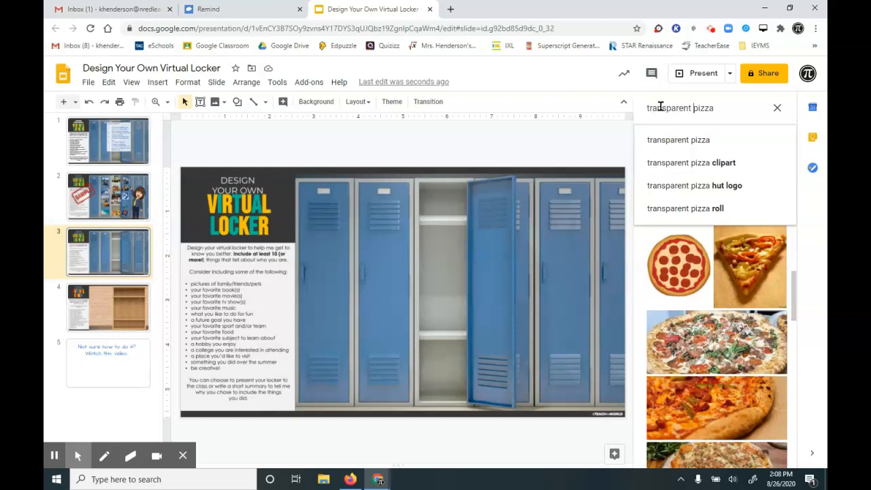
left_click(677, 139)
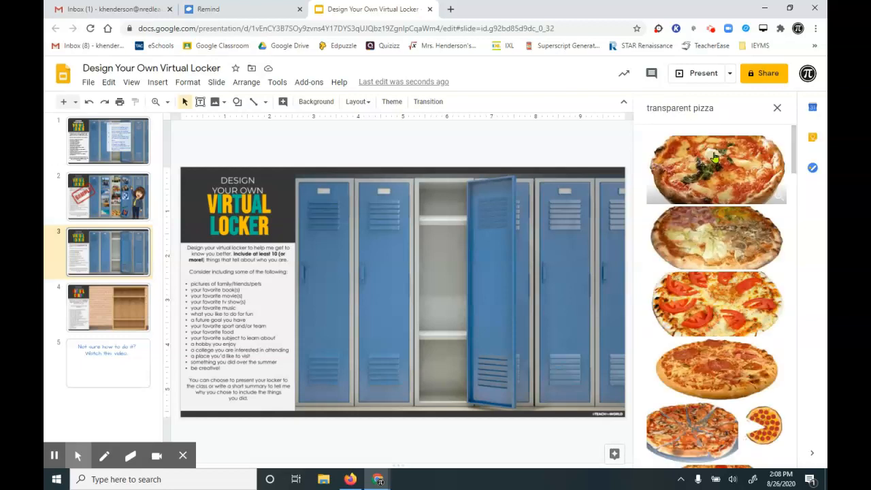
scroll("down", 3)
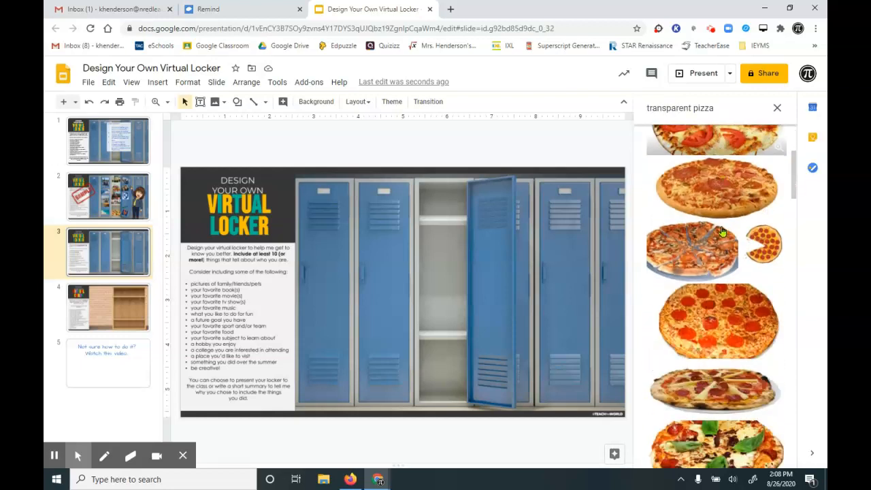
scroll("down", 3)
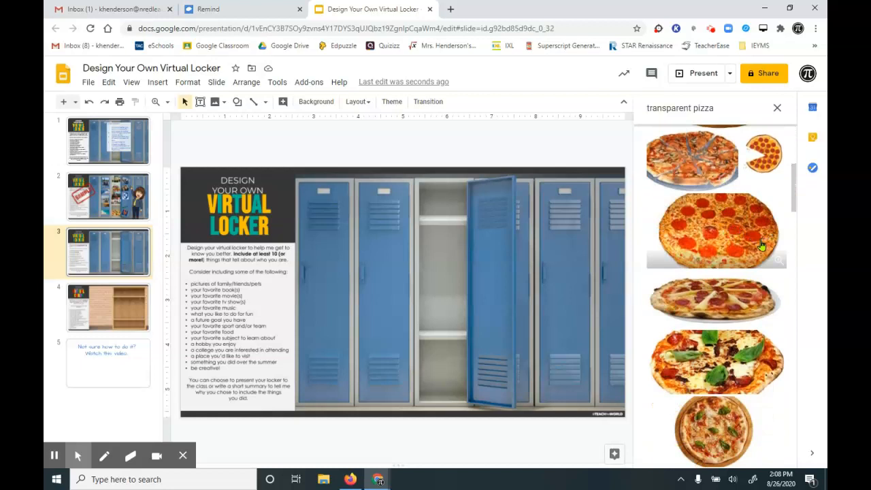
- Choose the round whole pizza result and insert it onto the locker slide
right_click(714, 229)
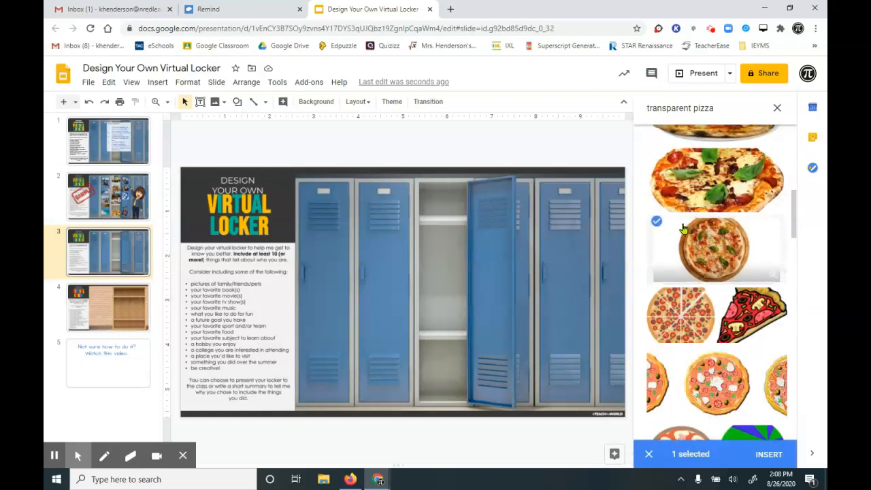
left_click(714, 179)
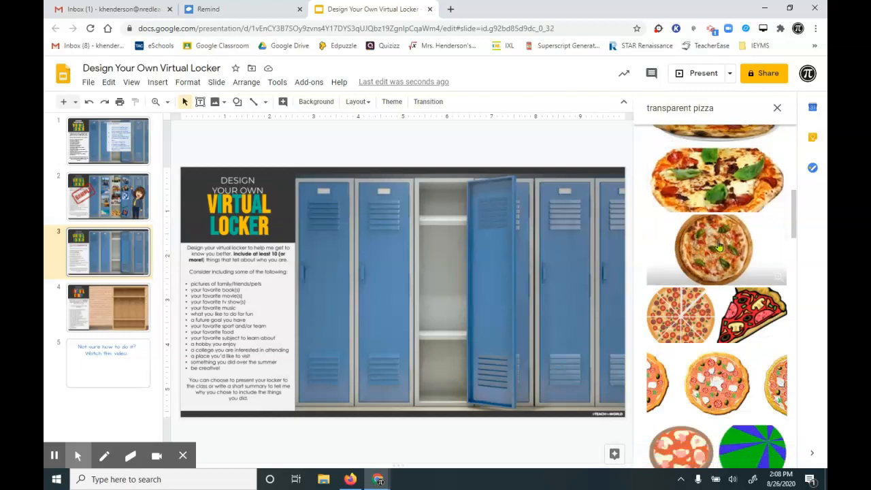
left_click(714, 248)
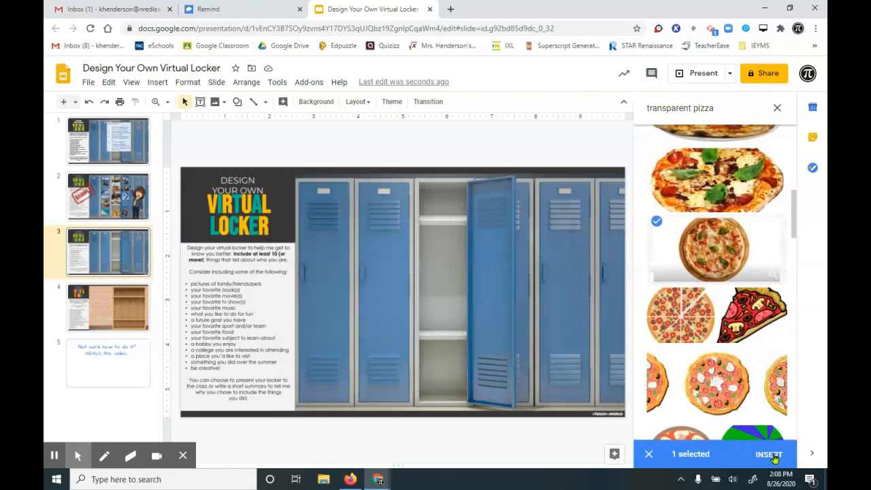
left_click(768, 454)
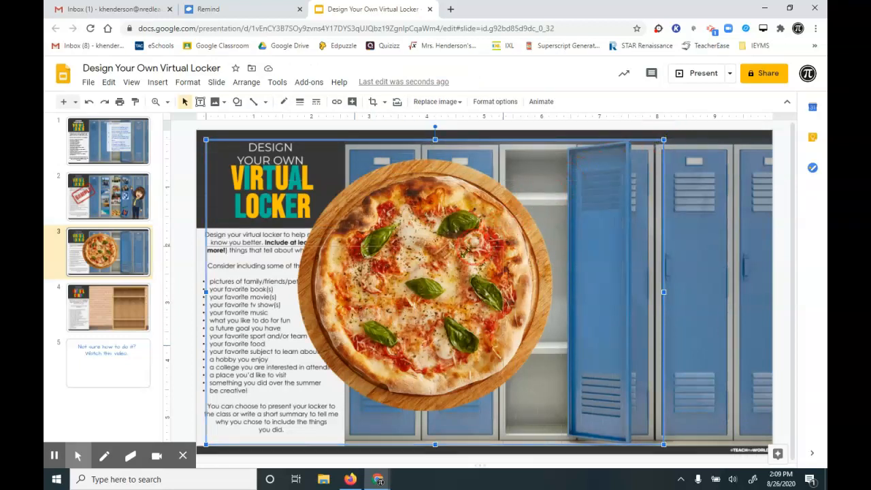
- Shrink the transparent pizza, move it into the open locker and crop it tighter
left_click_drag(436, 286, 264, 400)
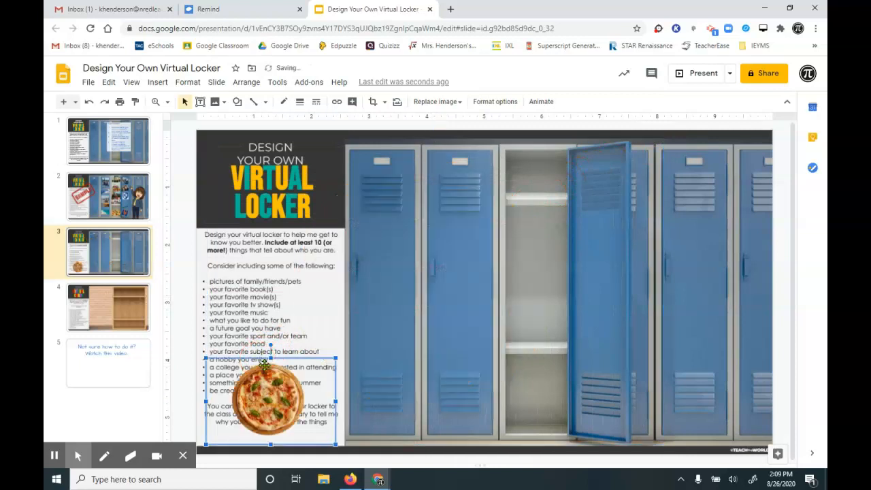
left_click_drag(265, 395, 531, 272)
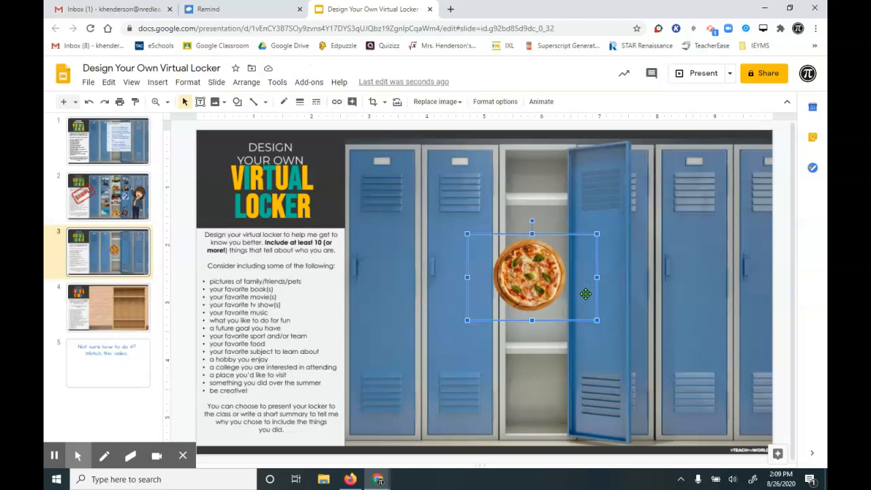
mouse_move(373, 100)
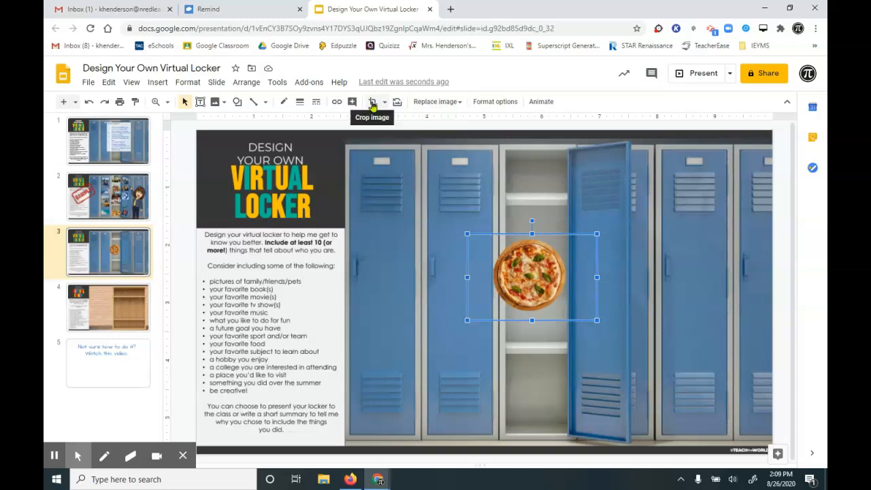
left_click(373, 101)
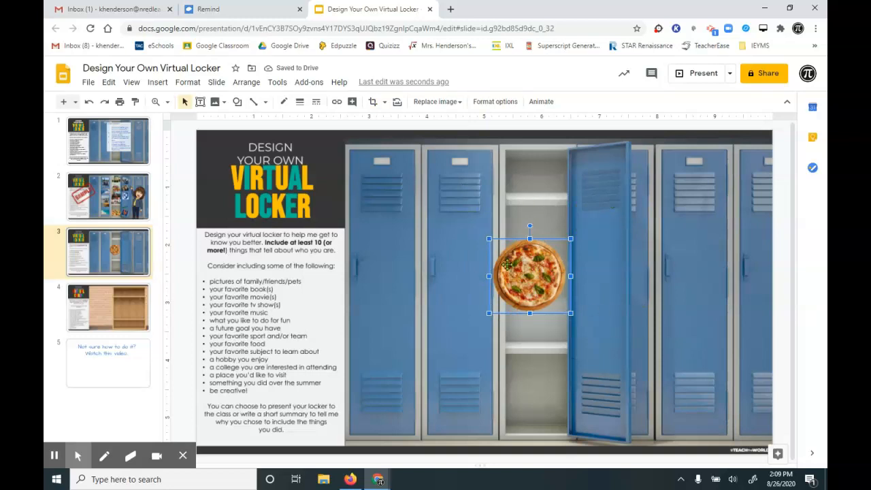
left_click(479, 258)
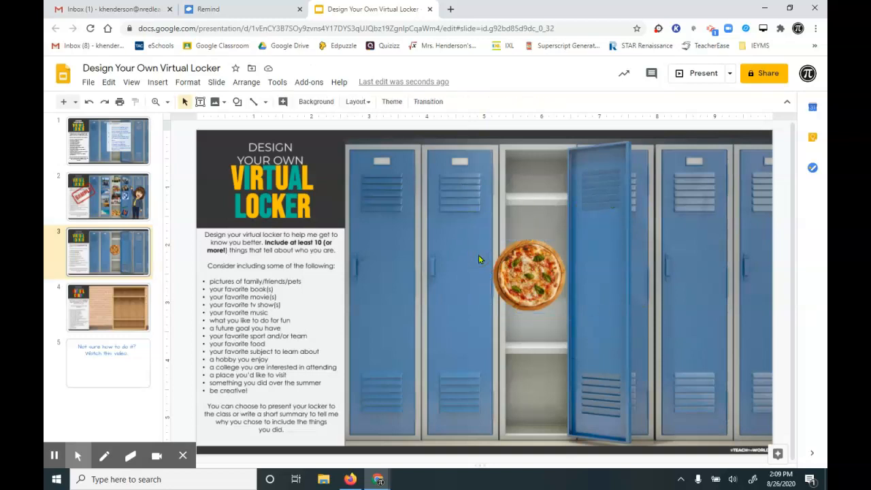
mouse_move(463, 224)
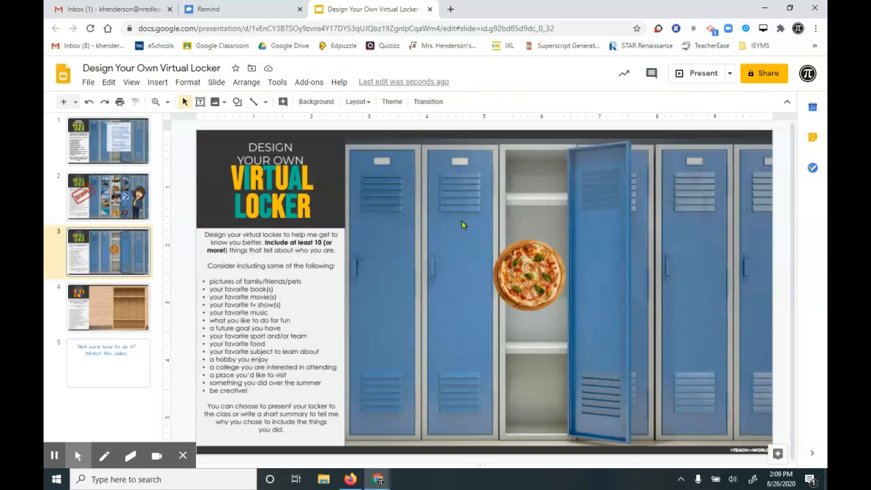
- Slide the pizza down so it sits on the open locker's floor
left_click(529, 273)
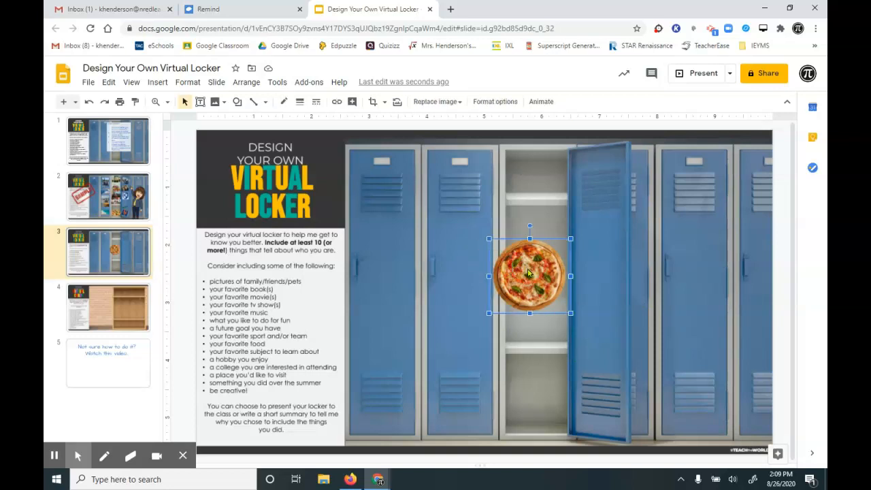
left_click_drag(530, 275, 534, 392)
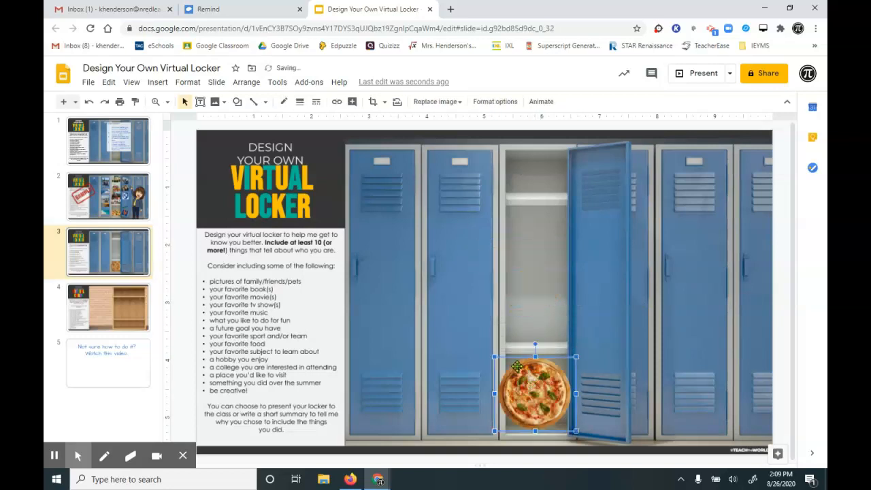
left_click_drag(536, 390, 543, 401)
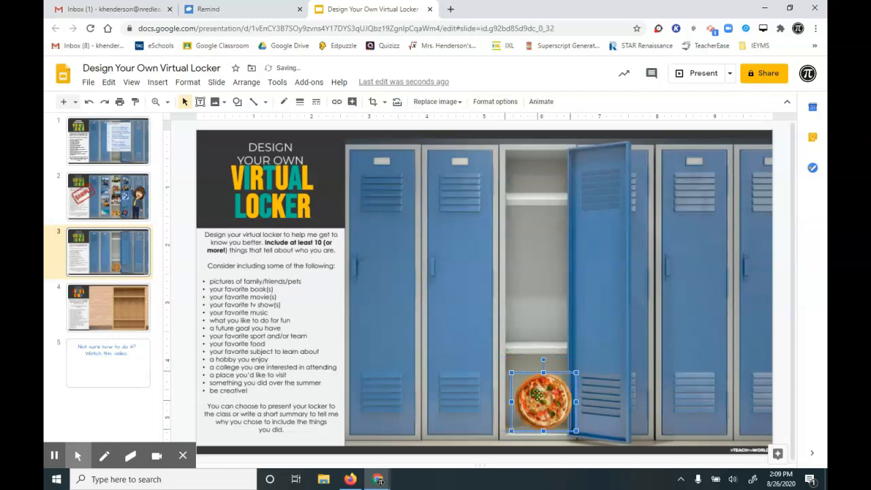
left_click(705, 354)
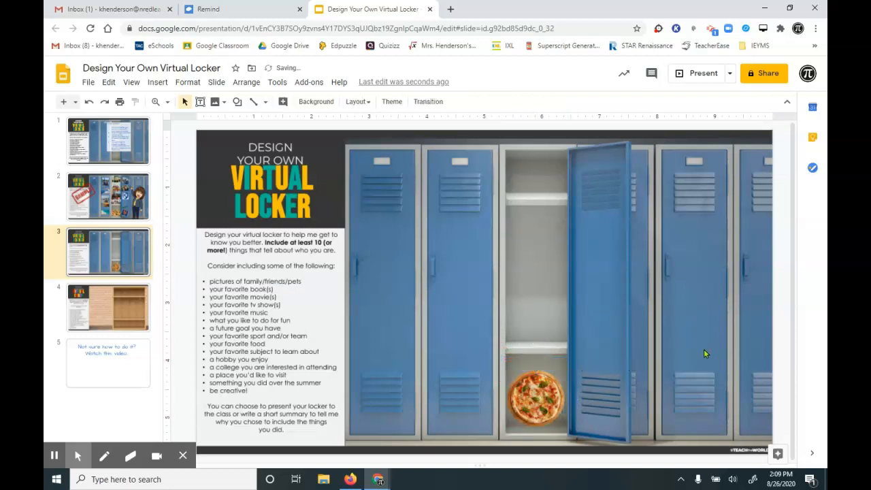
left_click(158, 81)
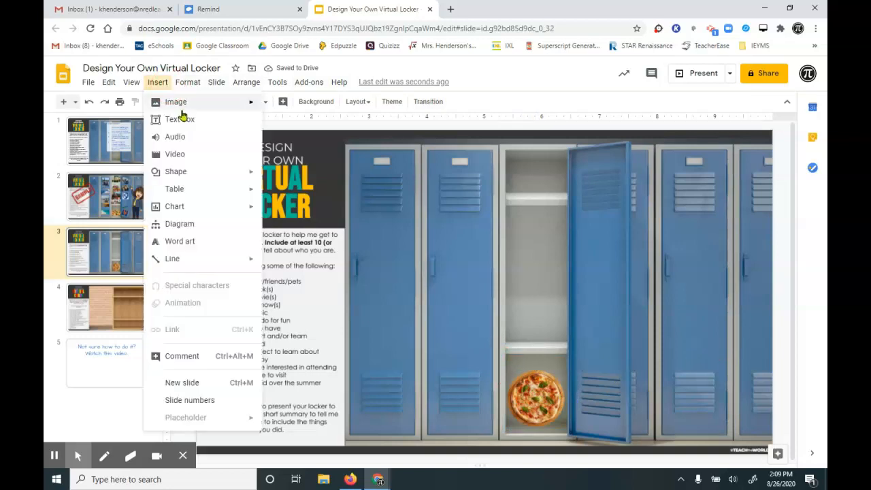
left_click(175, 101)
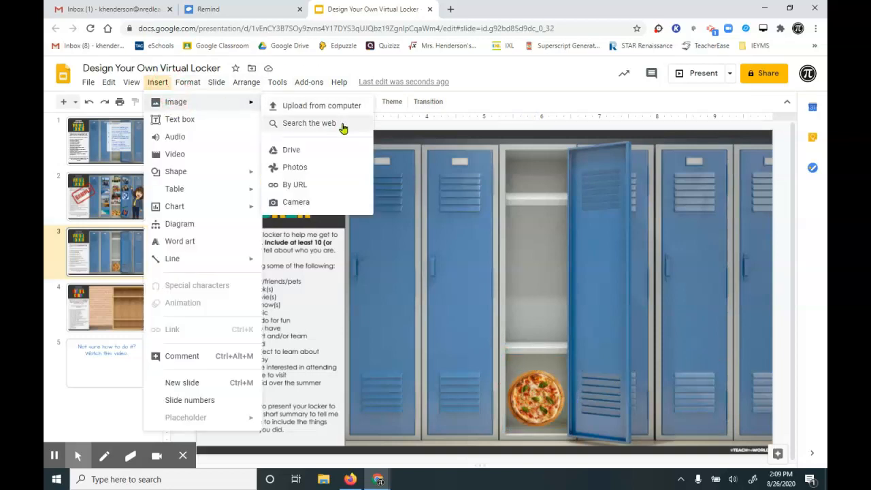
left_click(309, 122)
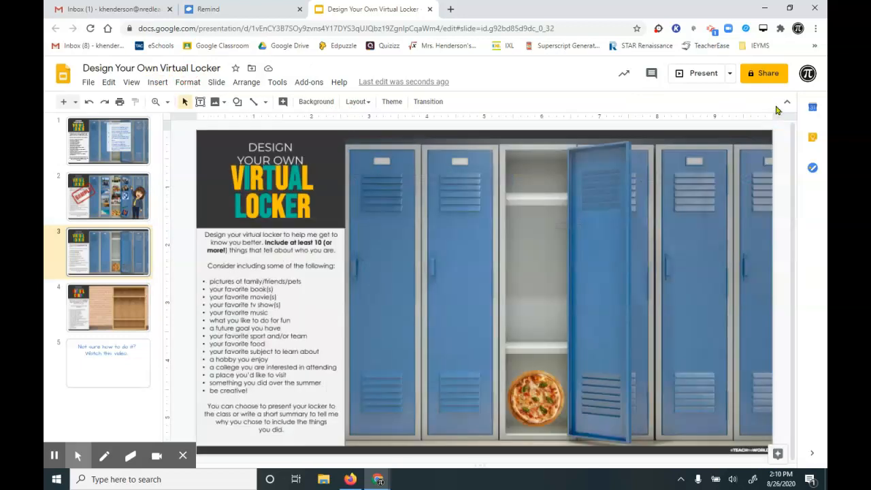
mouse_move(198, 98)
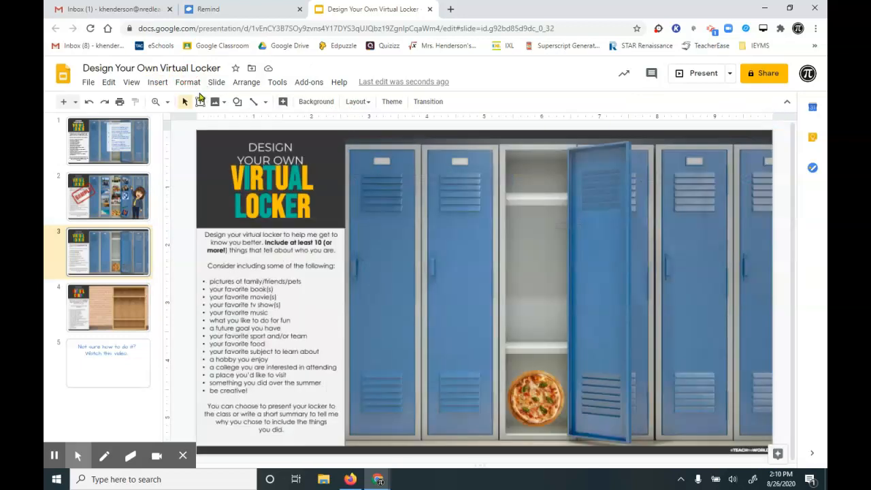
left_click(158, 81)
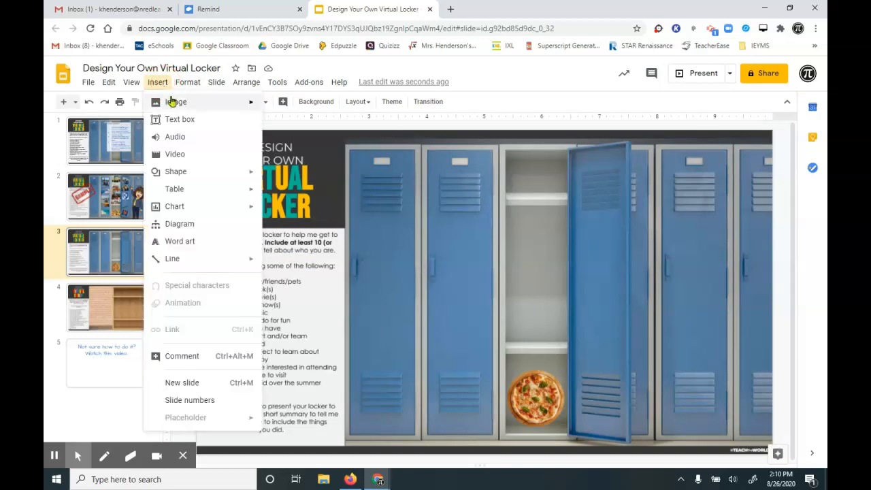
left_click(176, 101)
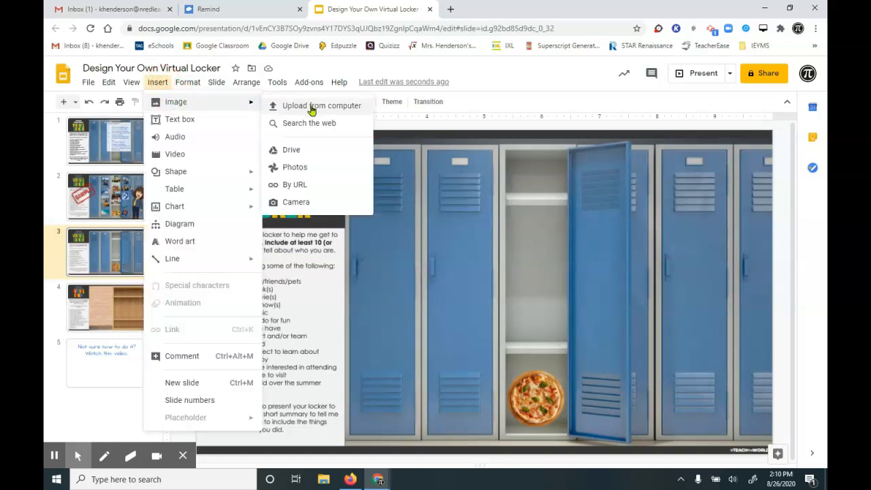
left_click(321, 106)
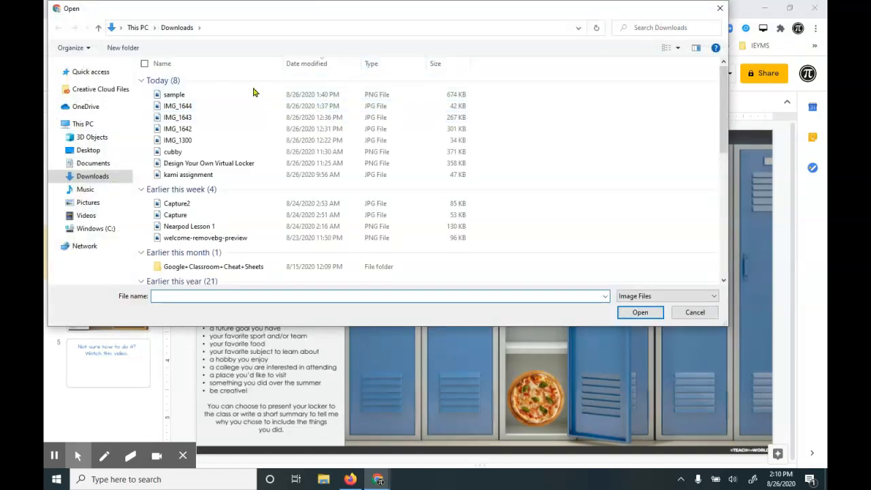
mouse_move(303, 199)
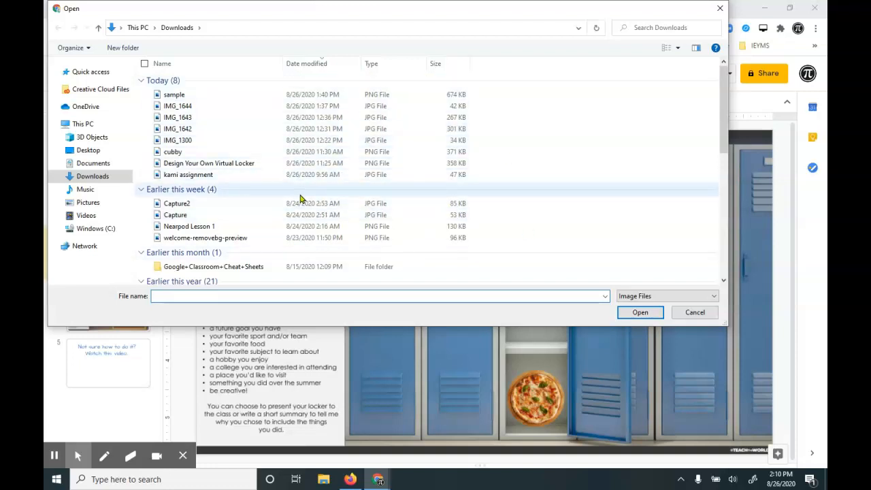
mouse_move(324, 166)
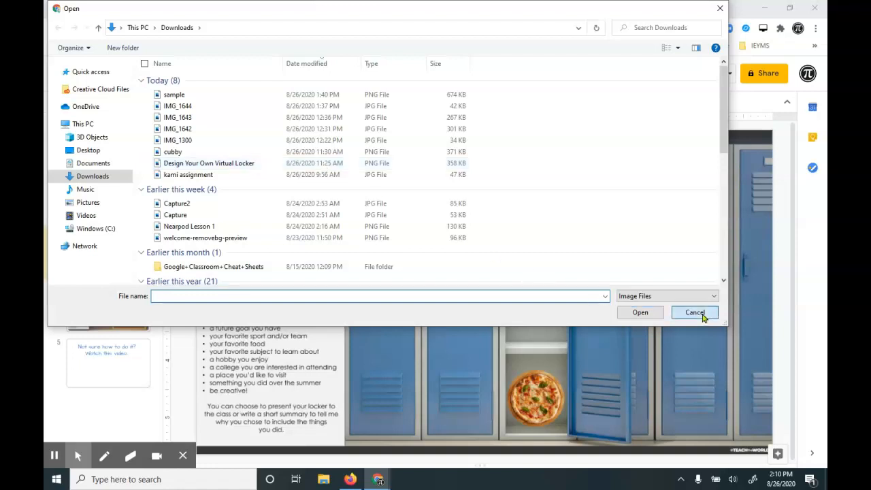
left_click(695, 312)
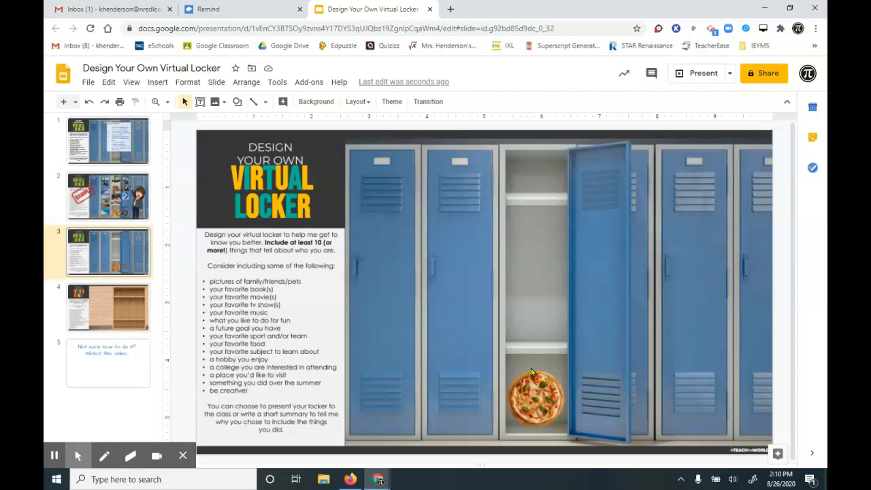
mouse_move(534, 373)
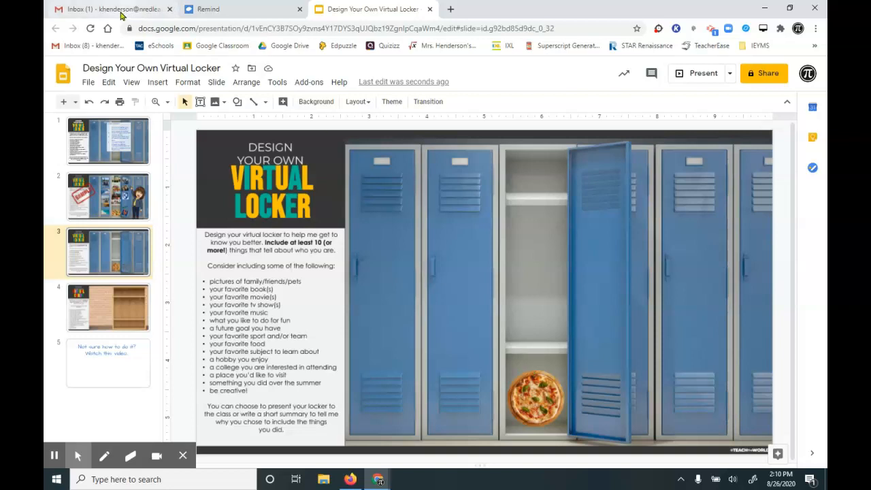
- In Gmail, save the Family pic email's photo attachment to Google Drive
left_click(109, 9)
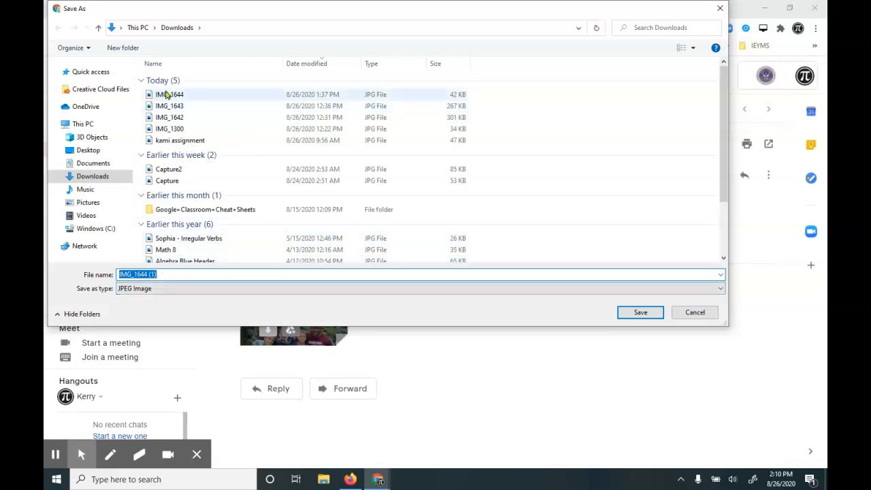
left_click(640, 312)
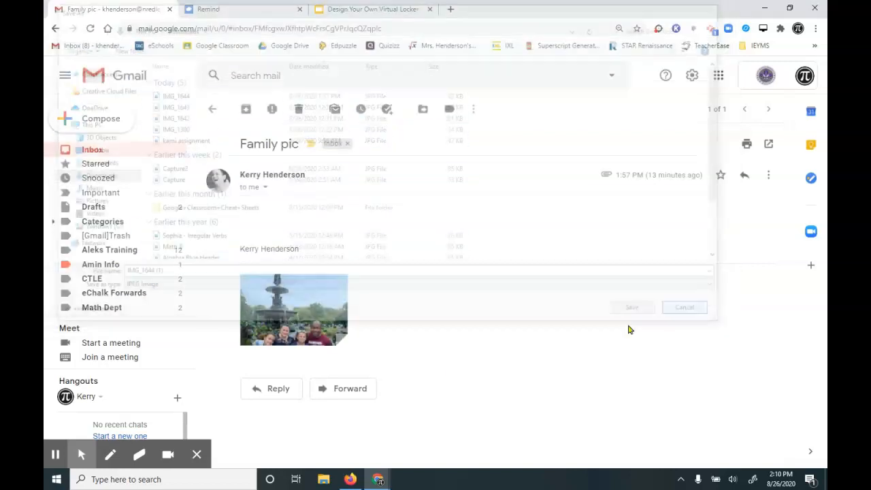
left_click(631, 308)
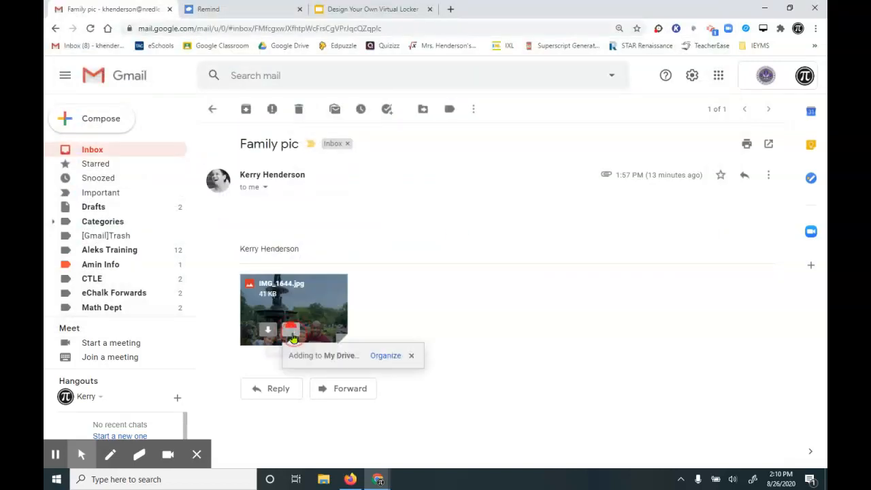
left_click(291, 332)
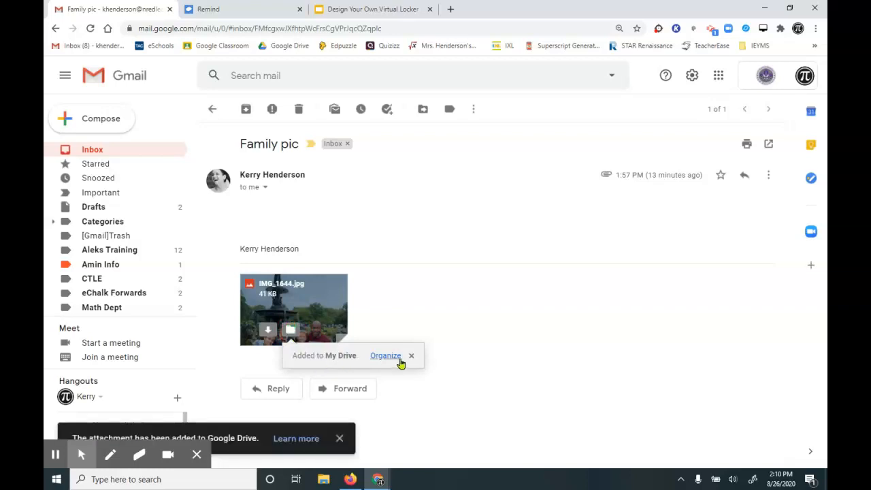
mouse_move(257, 291)
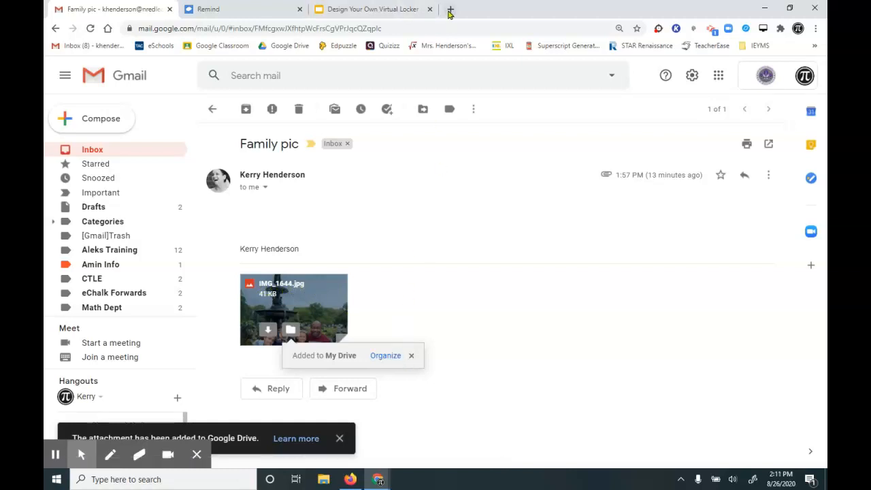
- Insert the IMG_1644 family photo from Drive onto the locker slide
left_click(373, 8)
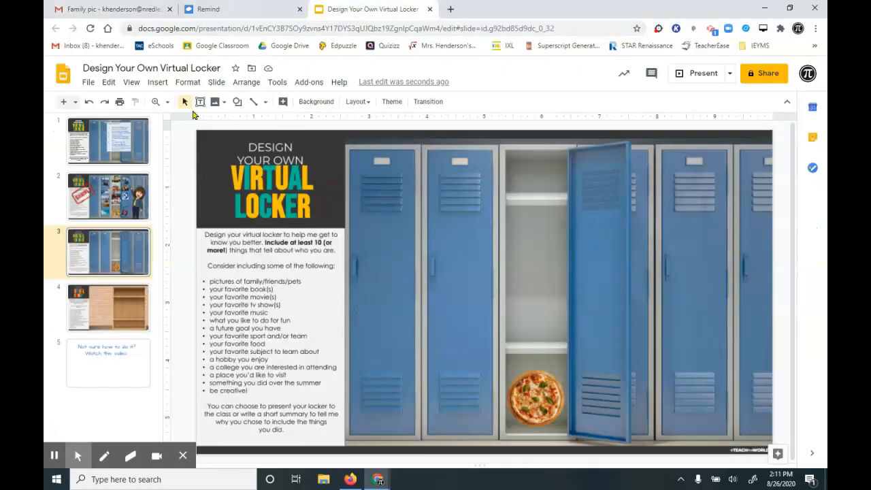
left_click(158, 82)
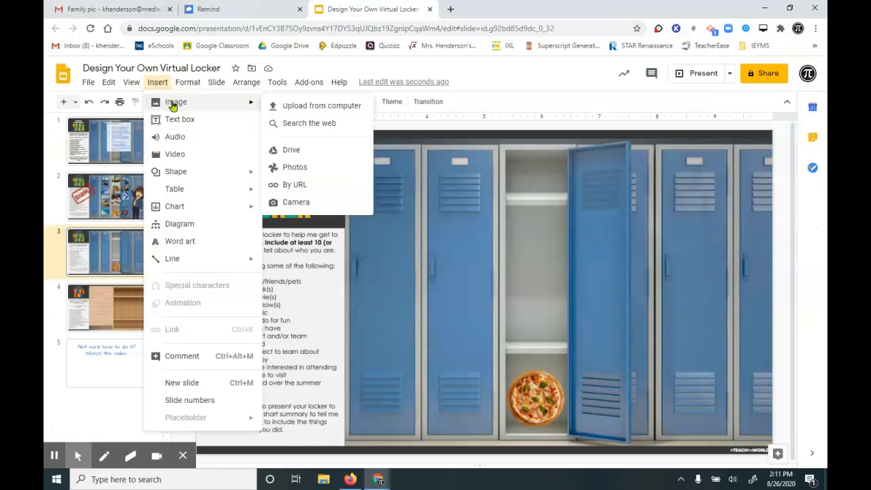
left_click(292, 148)
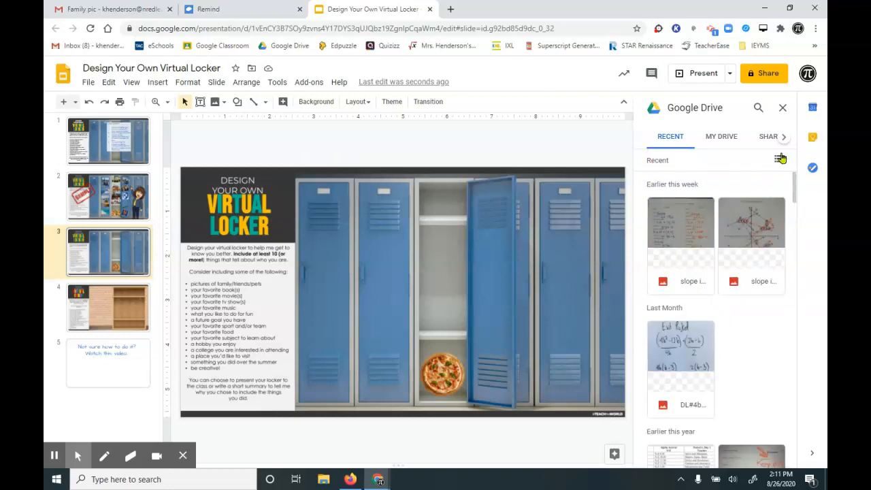
left_click(781, 158)
type("1644")
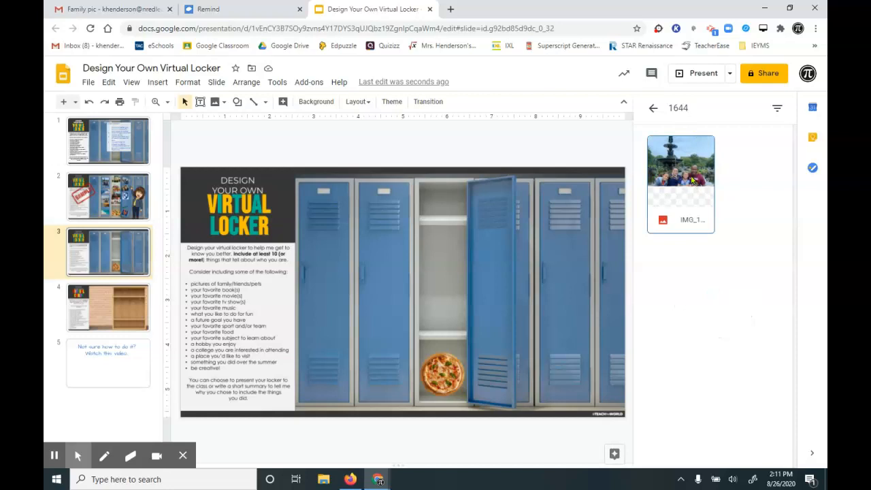
left_click(681, 174)
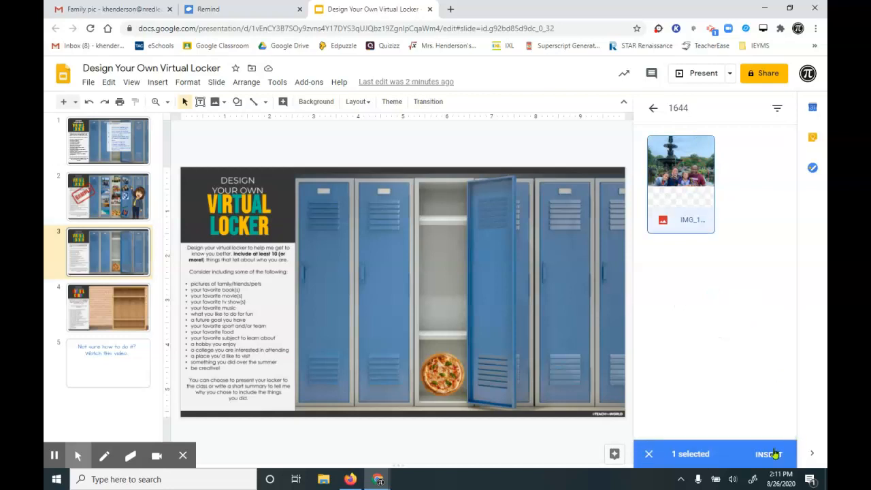
left_click(768, 455)
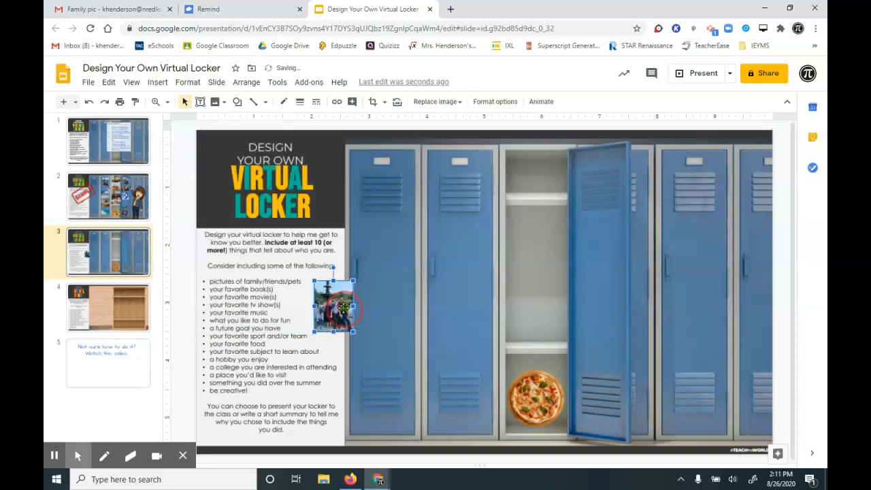
- Hang the family photo inside the open locker door, tilted at an angle above the pizza
left_click_drag(334, 306, 593, 232)
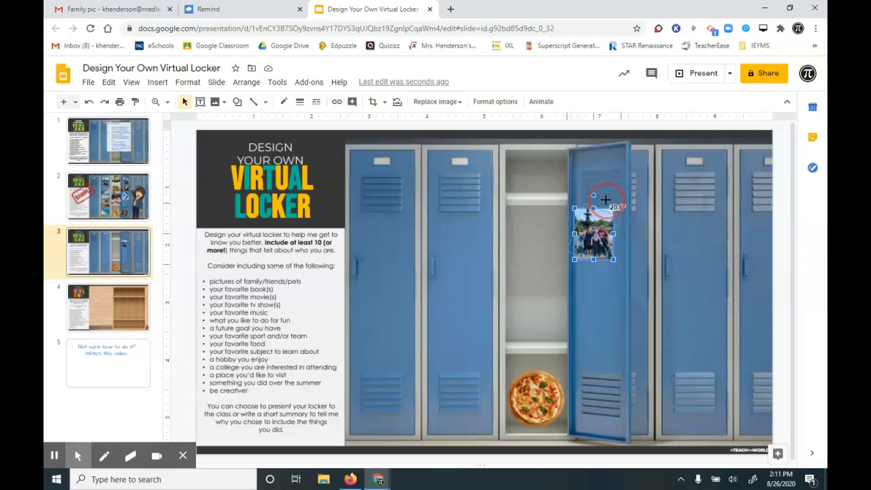
left_click_drag(602, 232, 598, 225)
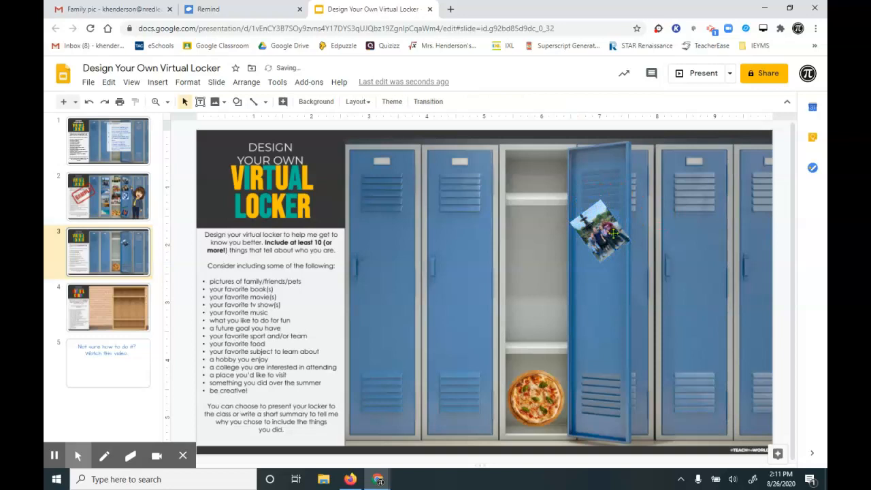
left_click(599, 234)
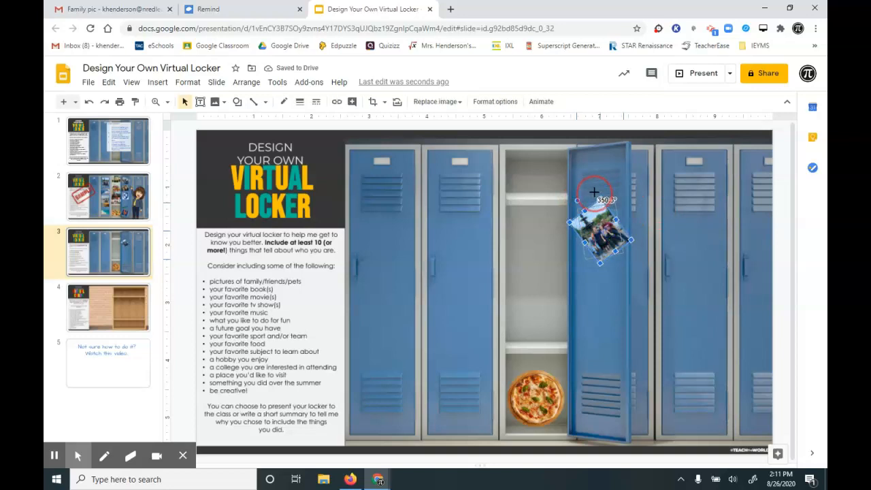
left_click_drag(601, 242, 596, 224)
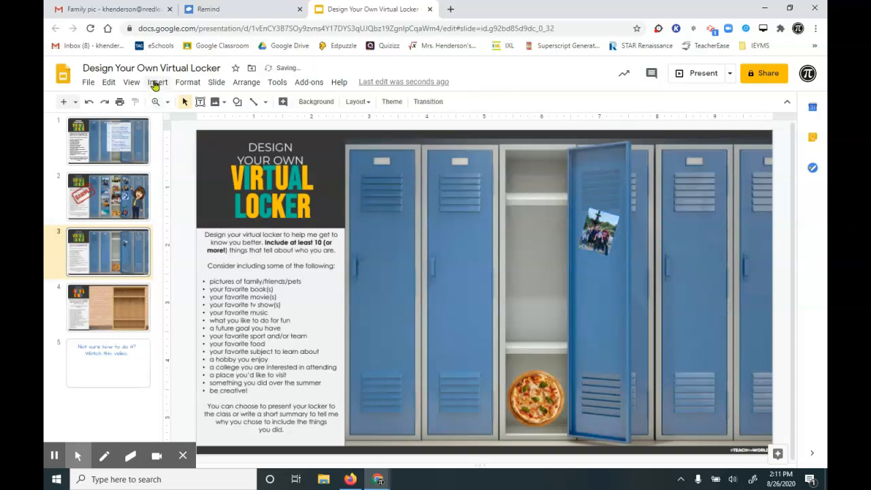
- Reopen the Insert image source choices from the locker slide
left_click(158, 82)
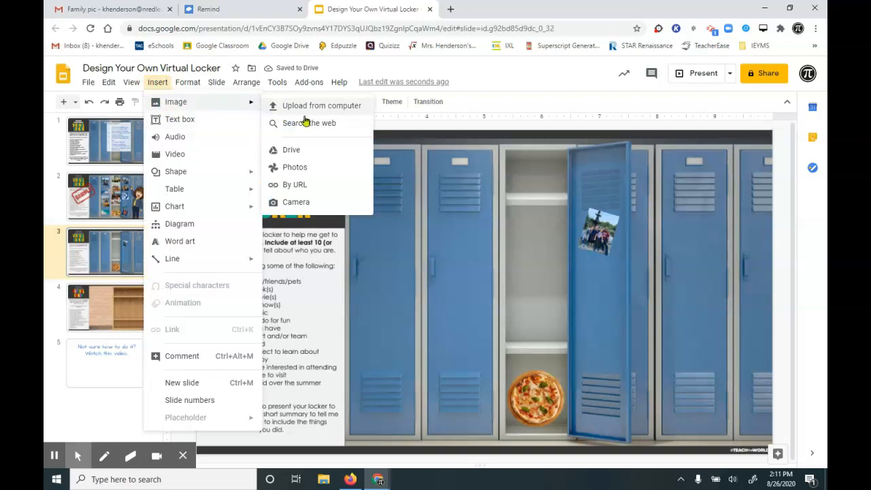
left_click(309, 122)
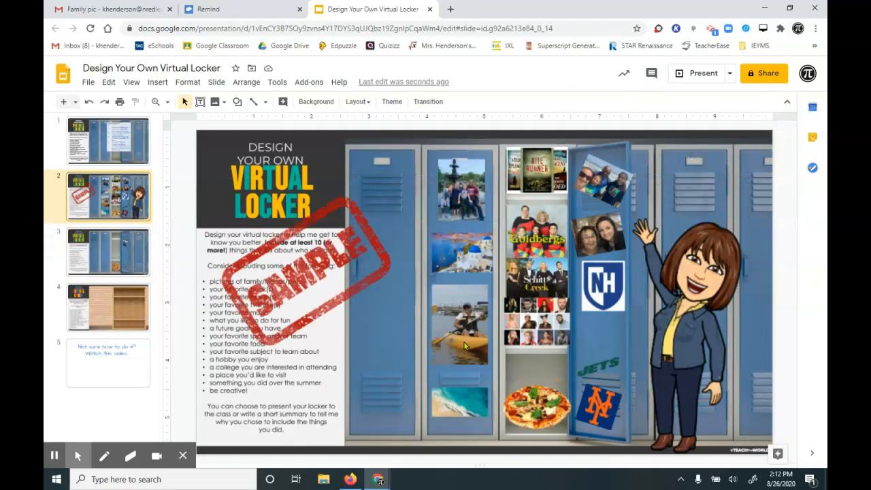
mouse_move(492, 333)
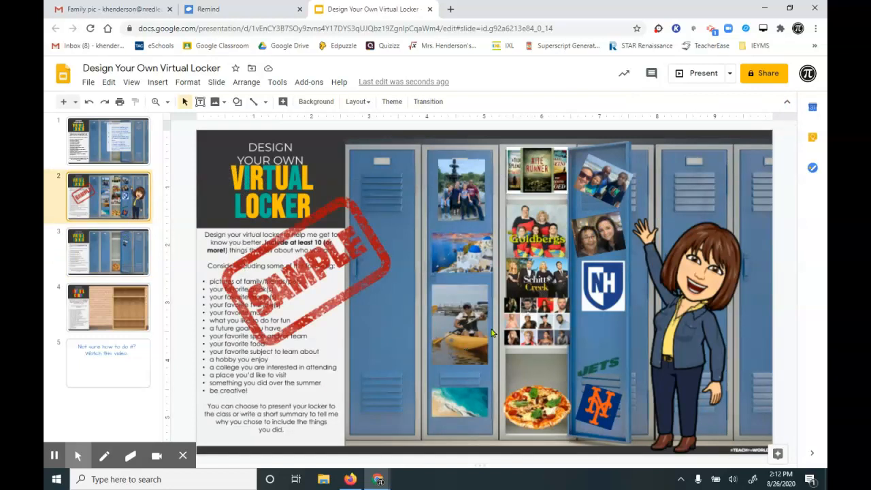
mouse_move(441, 234)
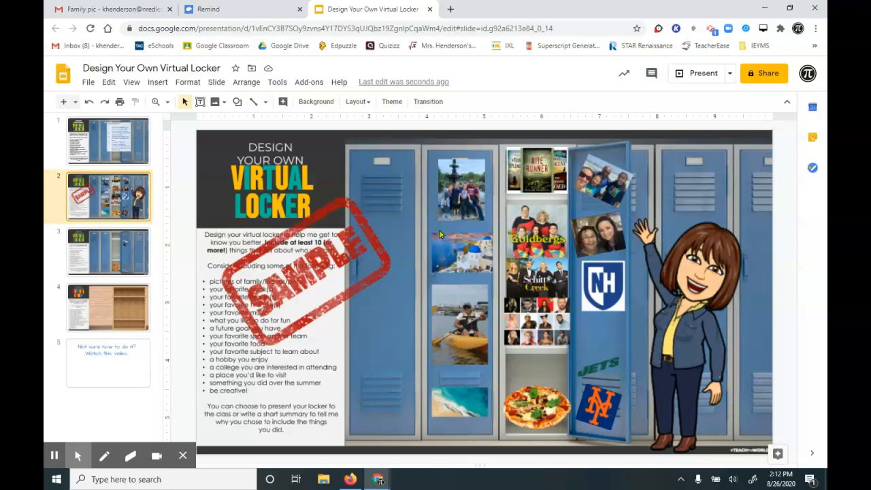